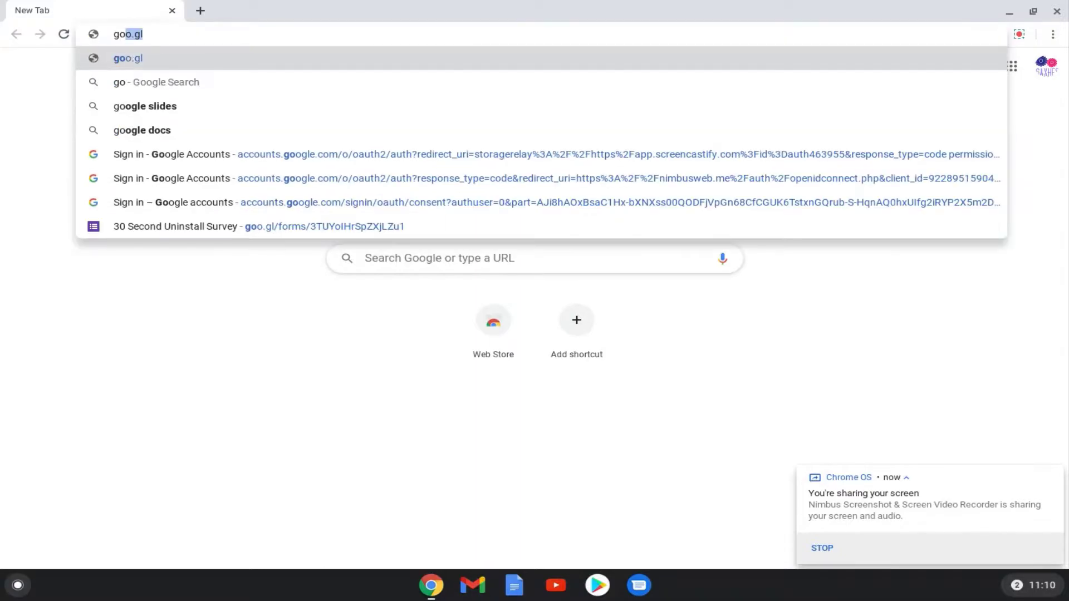
Search the web for 'google chrome' from a new tab's address bar.
{"action": "type", "text": "google"}
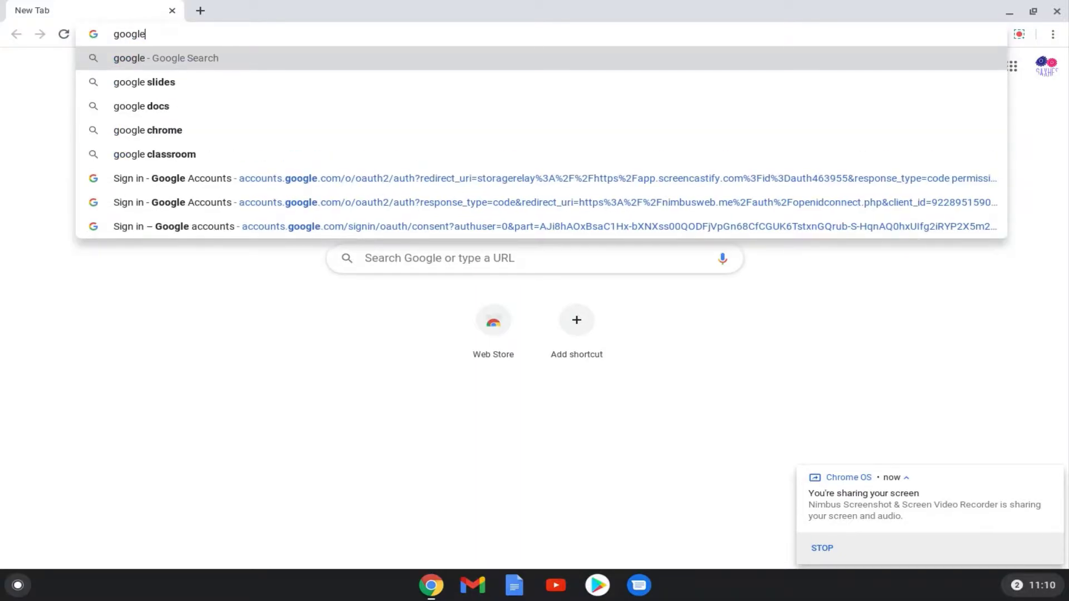
{"action": "type", "text": "chrome"}
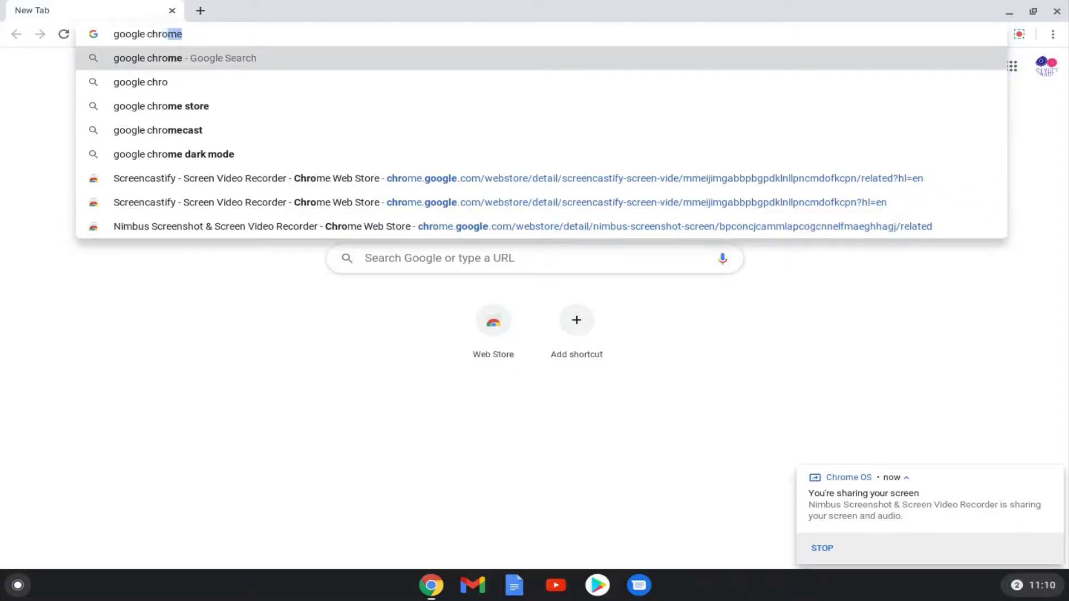
{"action": "type", "text": "me"}
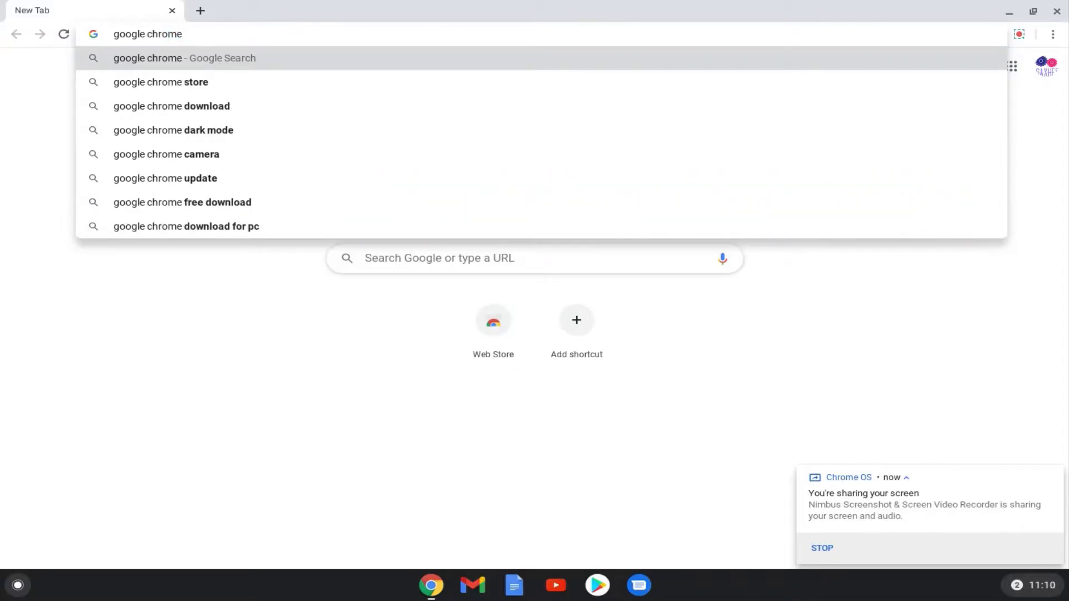
{"action": "key", "text": "Return"}
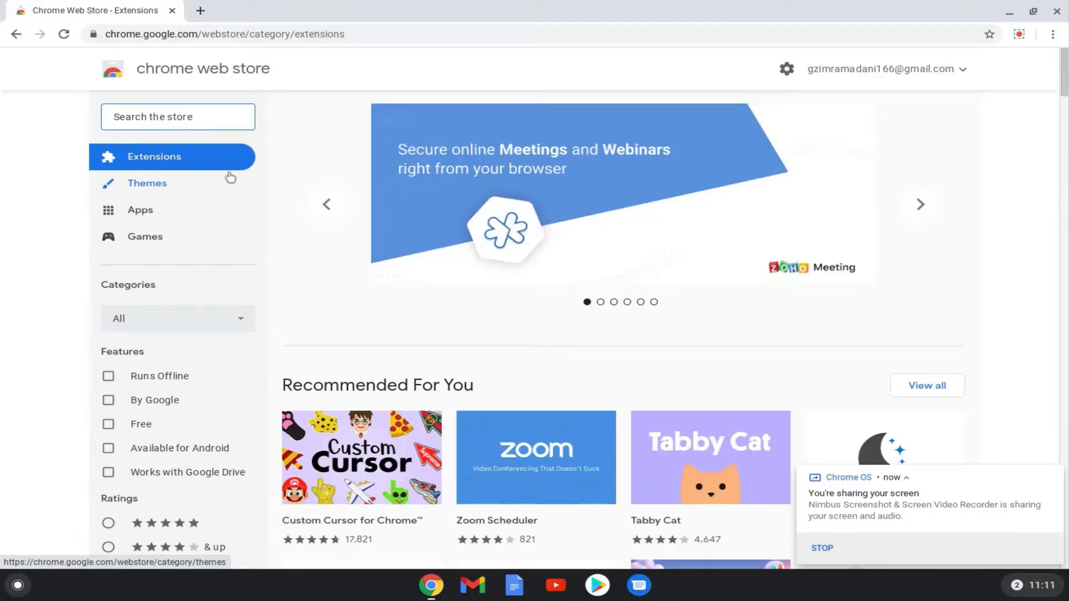
{"action": "mouse_move", "coordinate": [232, 157]}
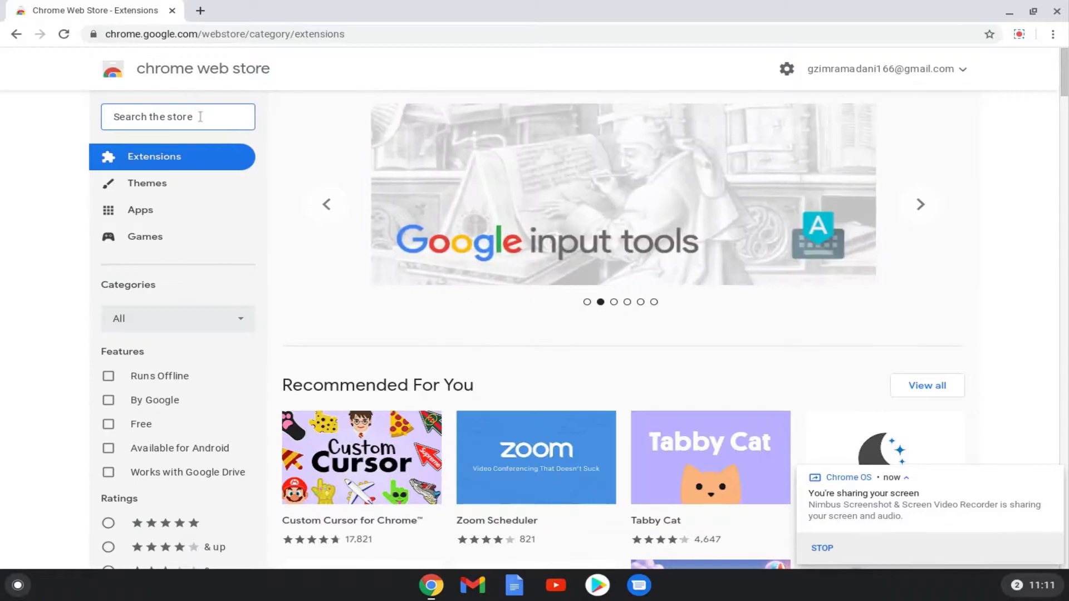
Search the Web Store for 'loom' and open the Loom for Chrome listing.
{"action": "type", "text": "loom"}
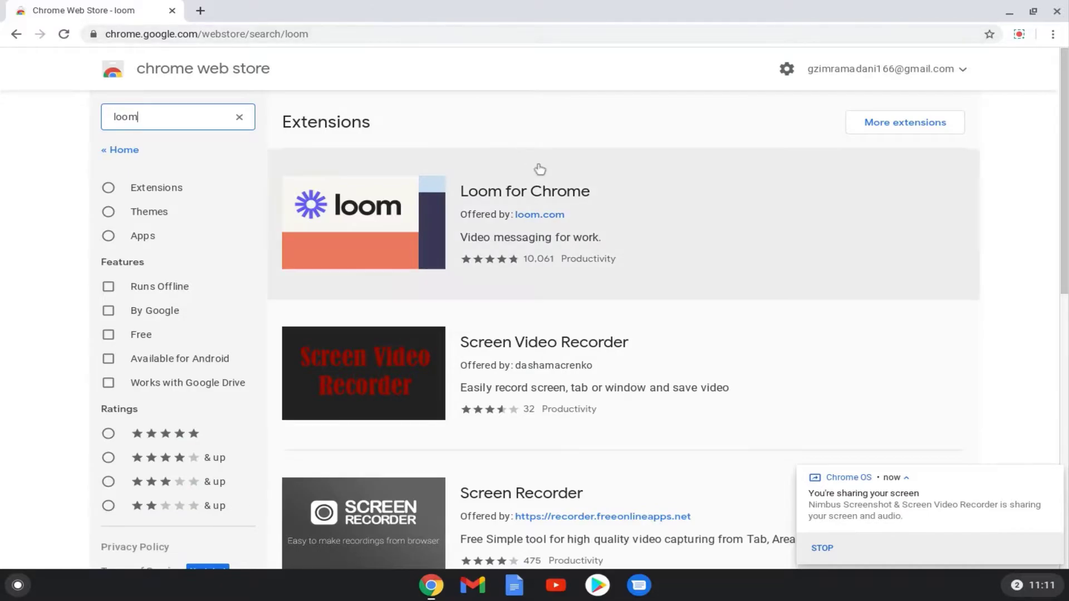
{"action": "mouse_move", "coordinate": [551, 203]}
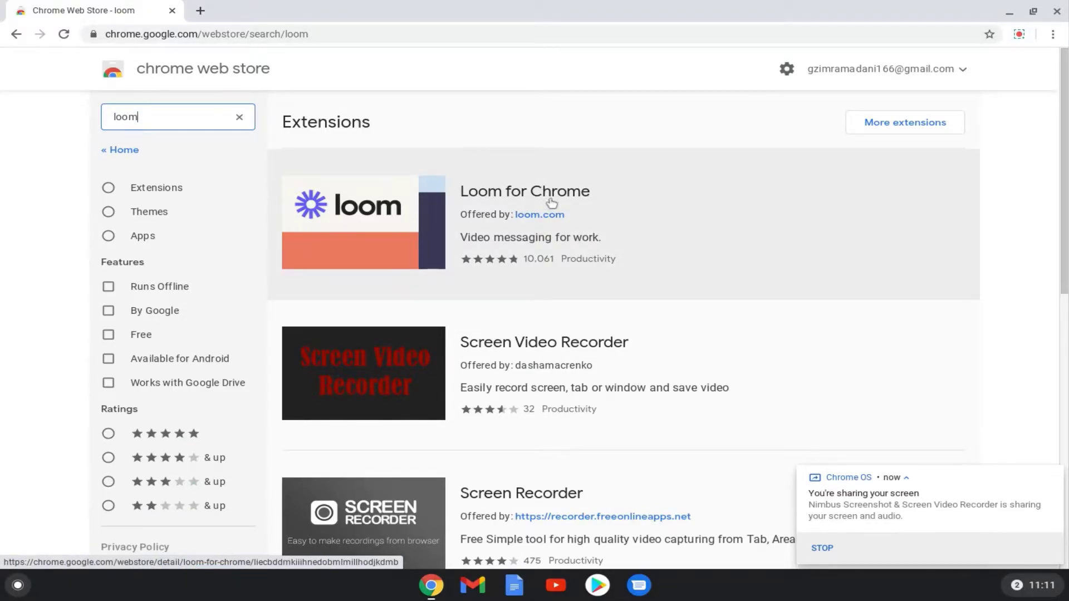
{"action": "left_click", "coordinate": [524, 190]}
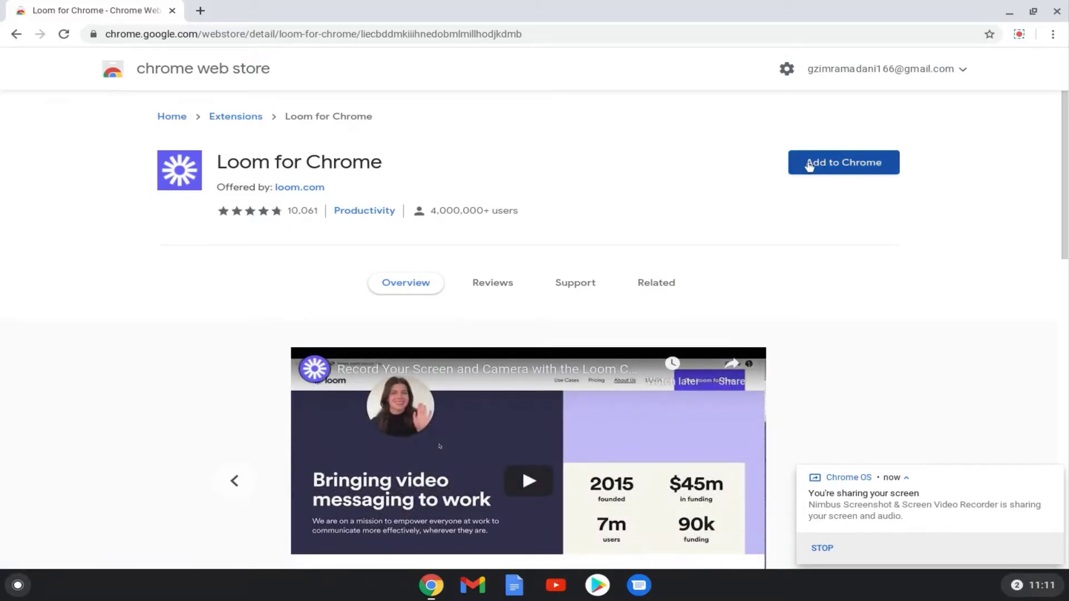
Add Loom for Chrome to the browser and confirm Add extension.
{"action": "left_click", "coordinate": [842, 162]}
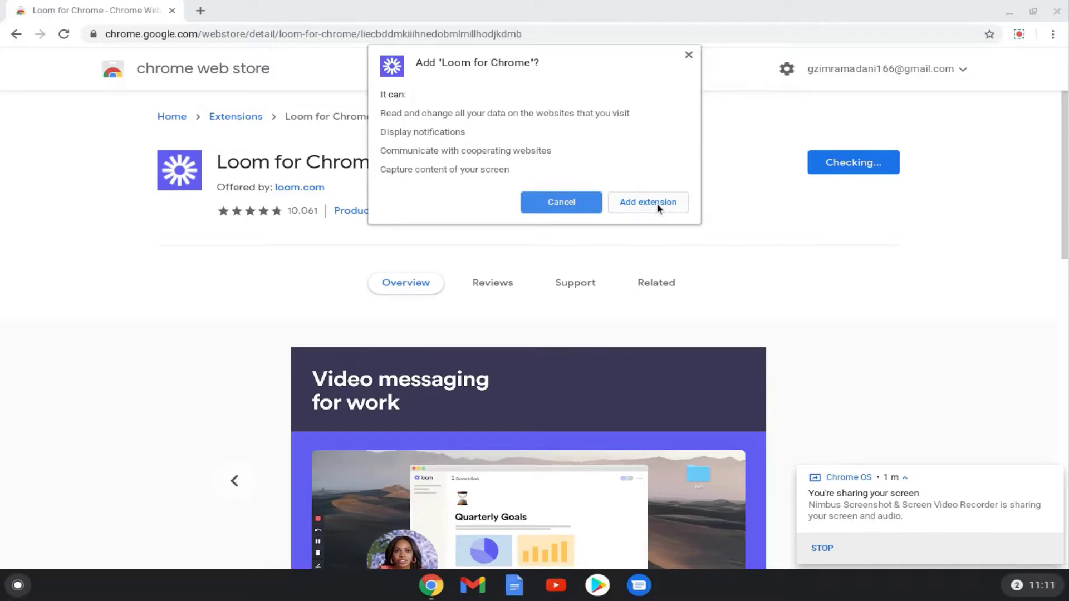
{"action": "left_click", "coordinate": [647, 202]}
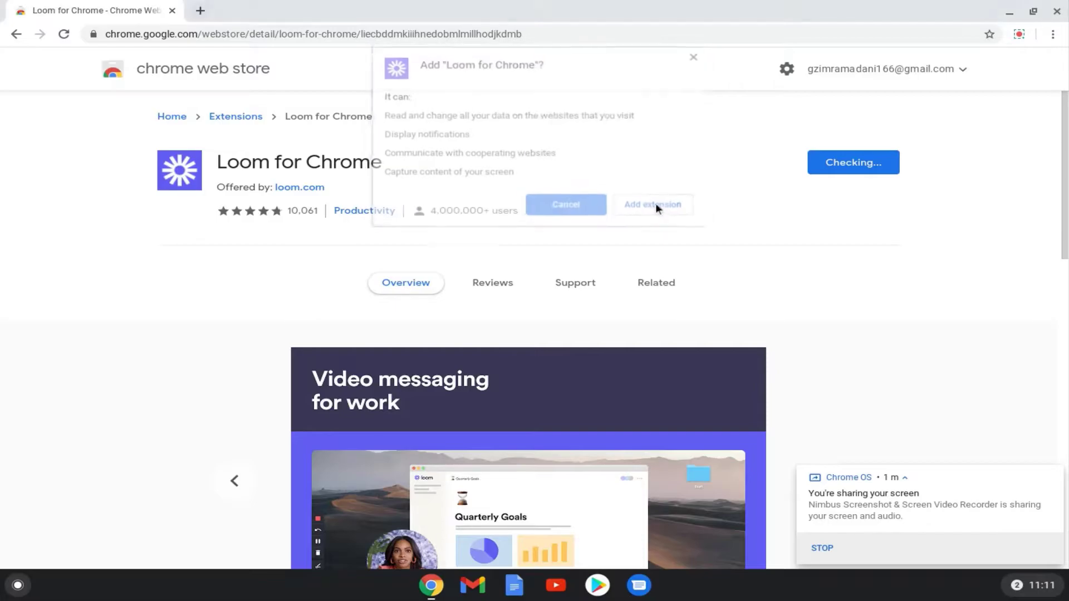
{"action": "left_click", "coordinate": [652, 204]}
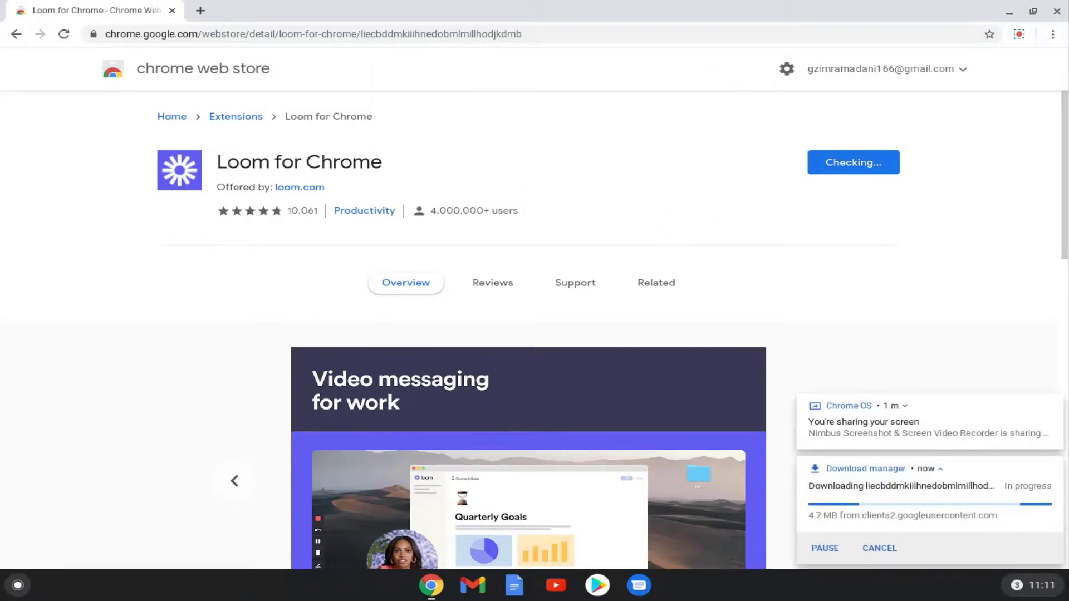
{"action": "left_click", "coordinate": [655, 282]}
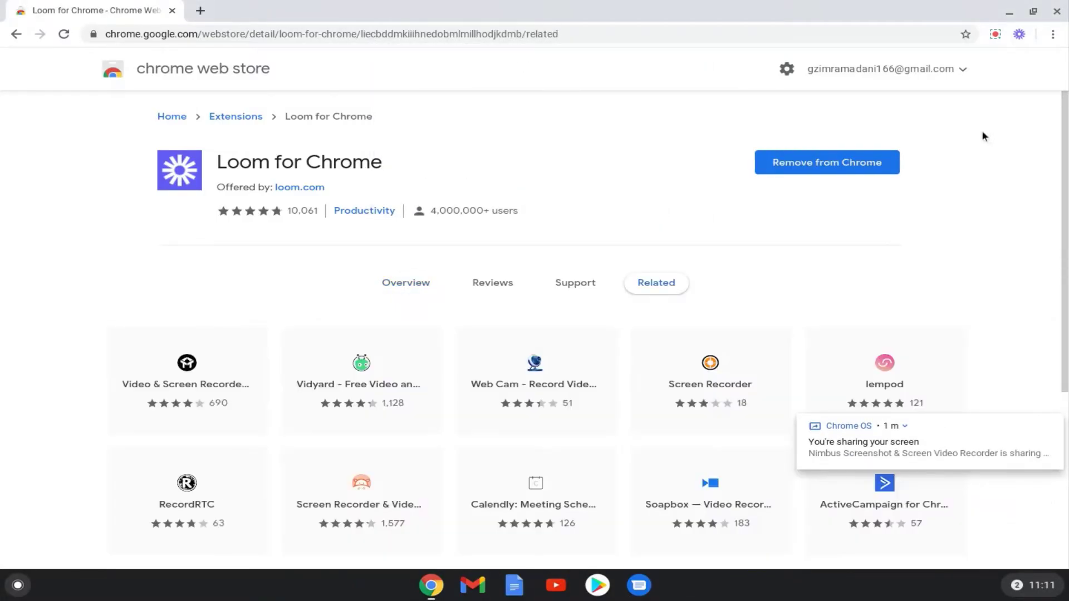
{"action": "mouse_move", "coordinate": [1018, 34]}
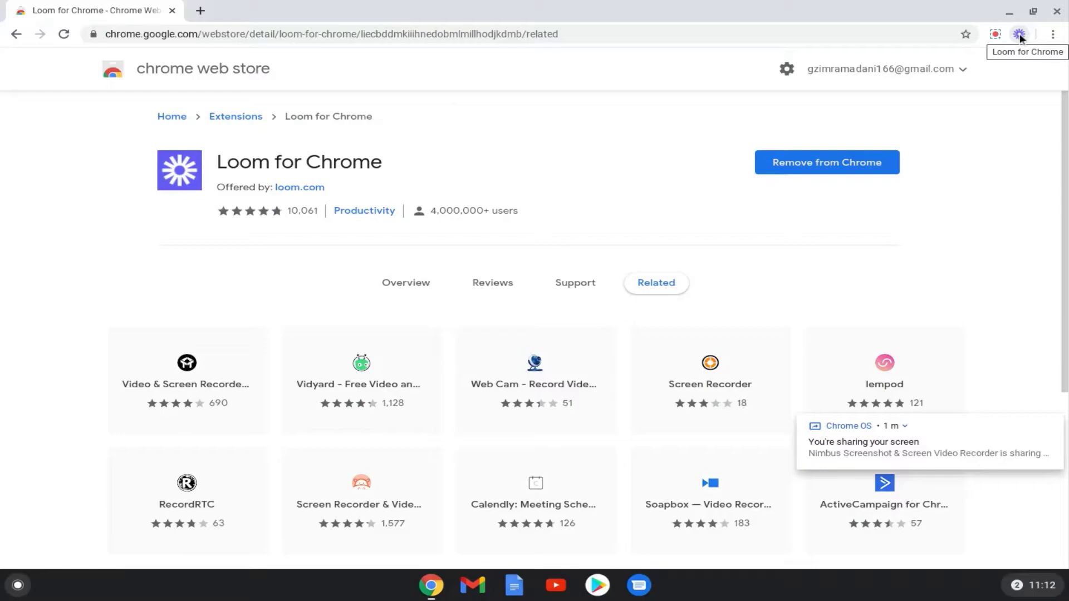
Sign in to Loom with the existing Google account and agree to the terms.
{"action": "left_click", "coordinate": [1018, 34]}
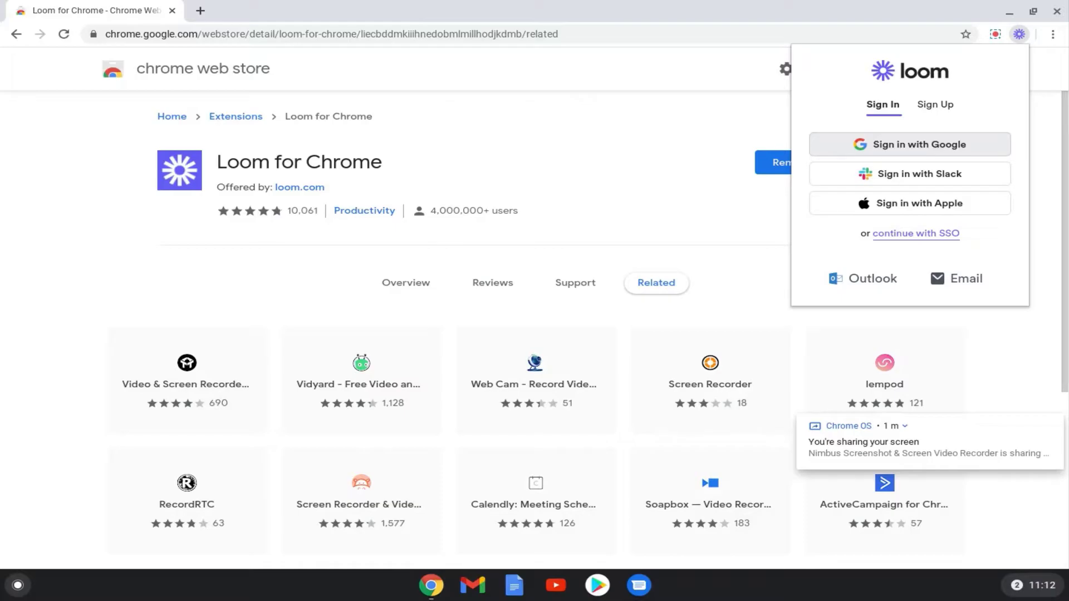
{"action": "left_click", "coordinate": [909, 143]}
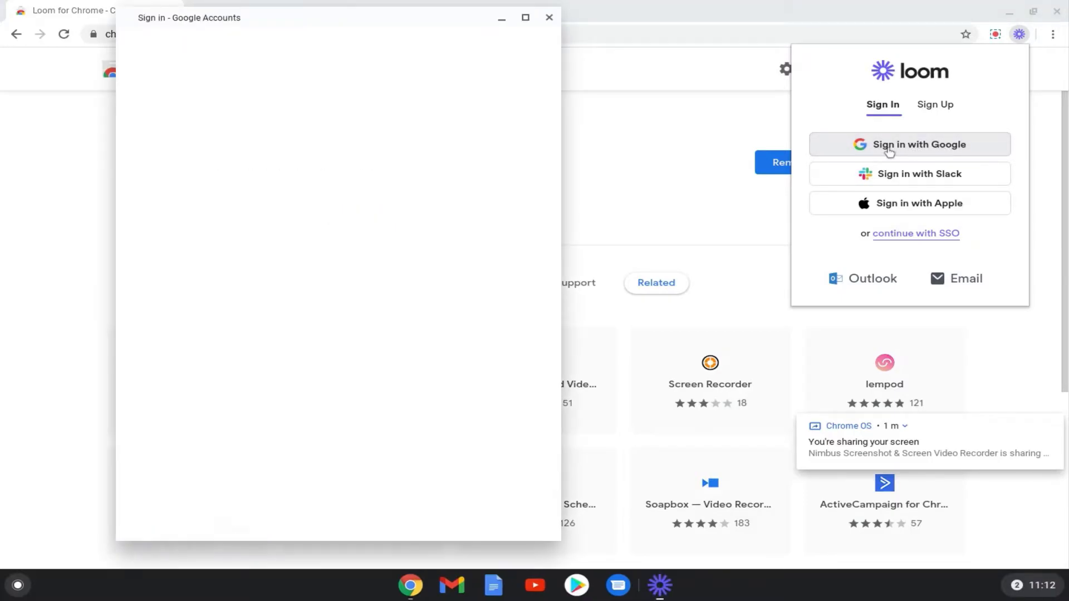
{"action": "left_click", "coordinate": [918, 143]}
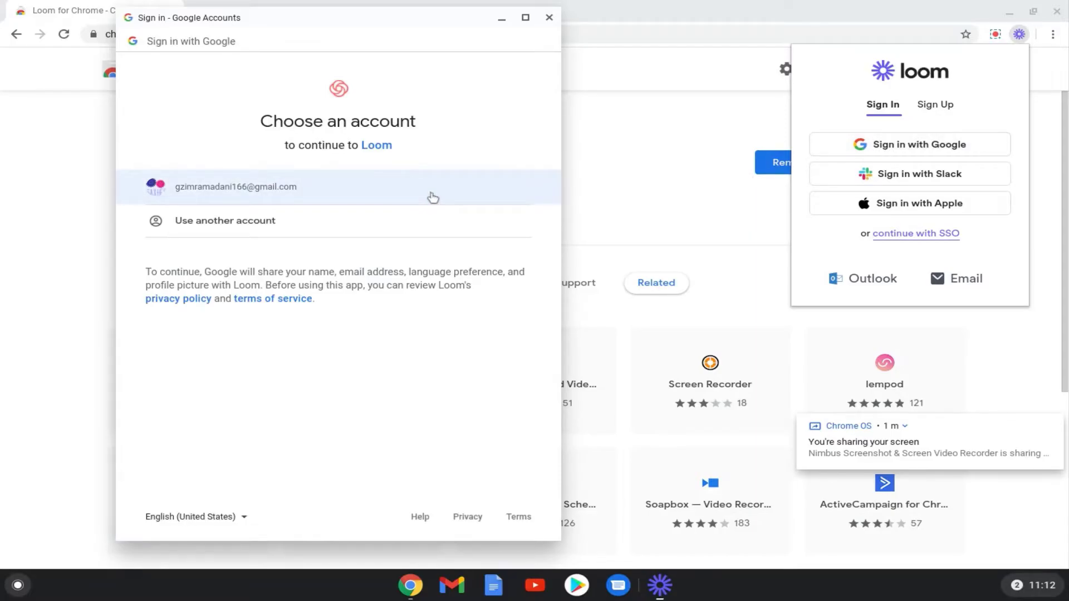
{"action": "left_click", "coordinate": [337, 186]}
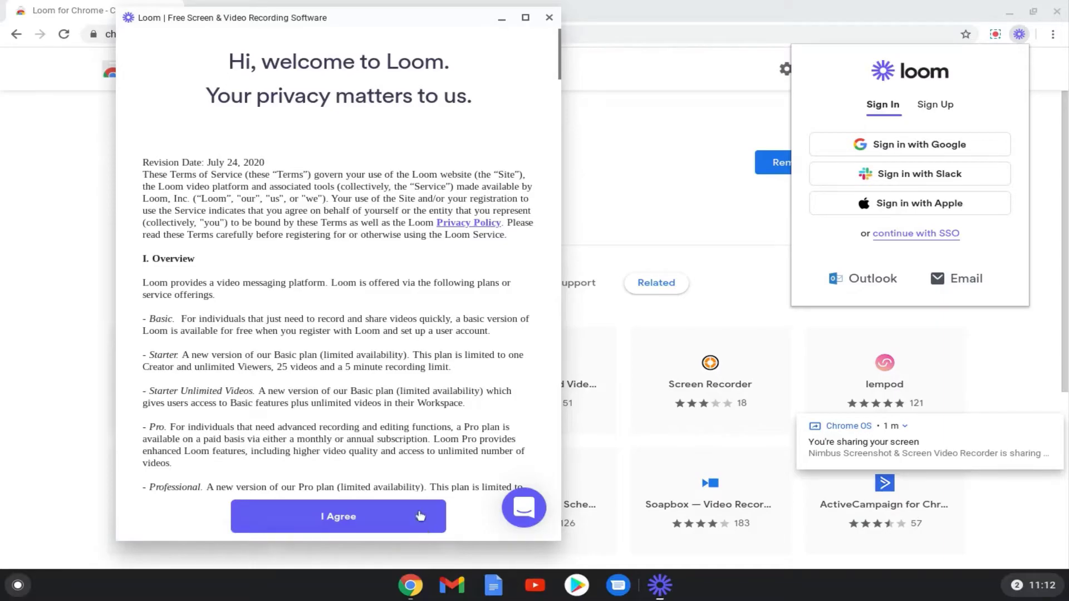
{"action": "left_click", "coordinate": [337, 516]}
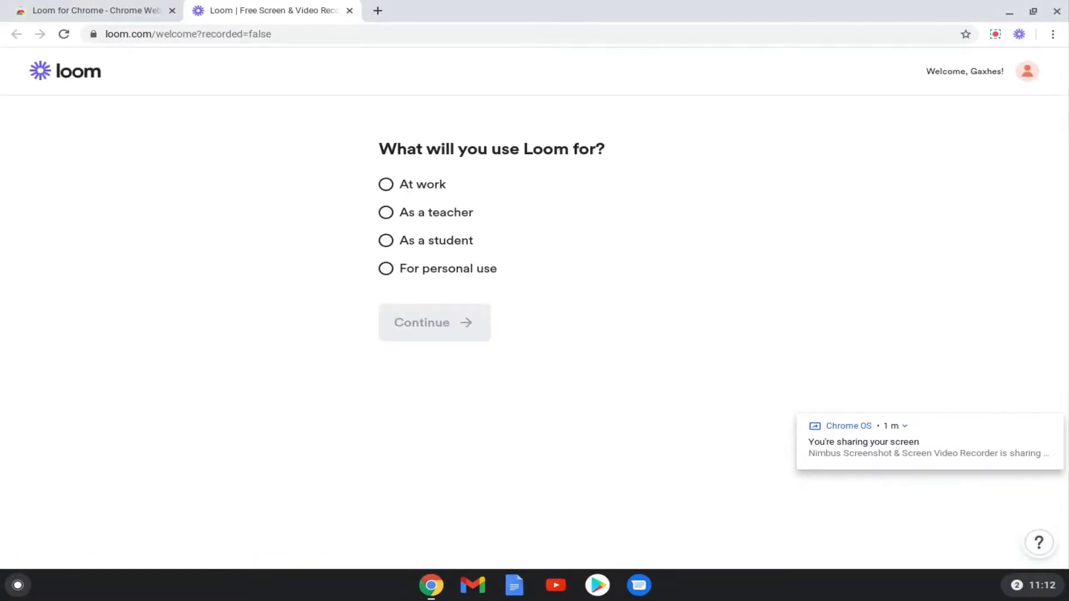
{"action": "mouse_move", "coordinate": [434, 285]}
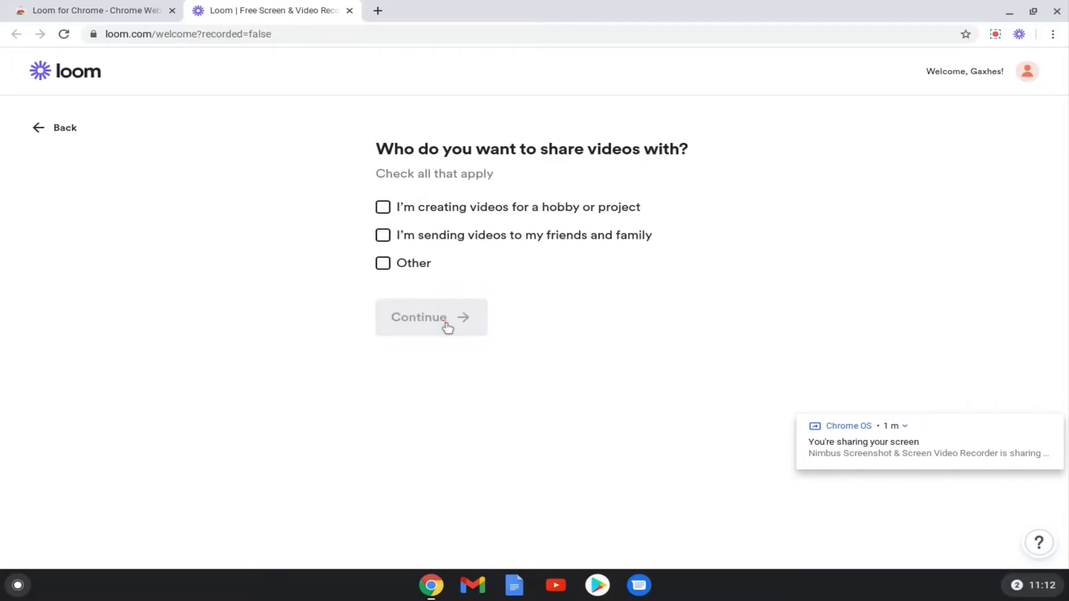
Answer 'Other' for who videos are shared with and create the 'How To Tutorial' workspace.
{"action": "left_click", "coordinate": [382, 263]}
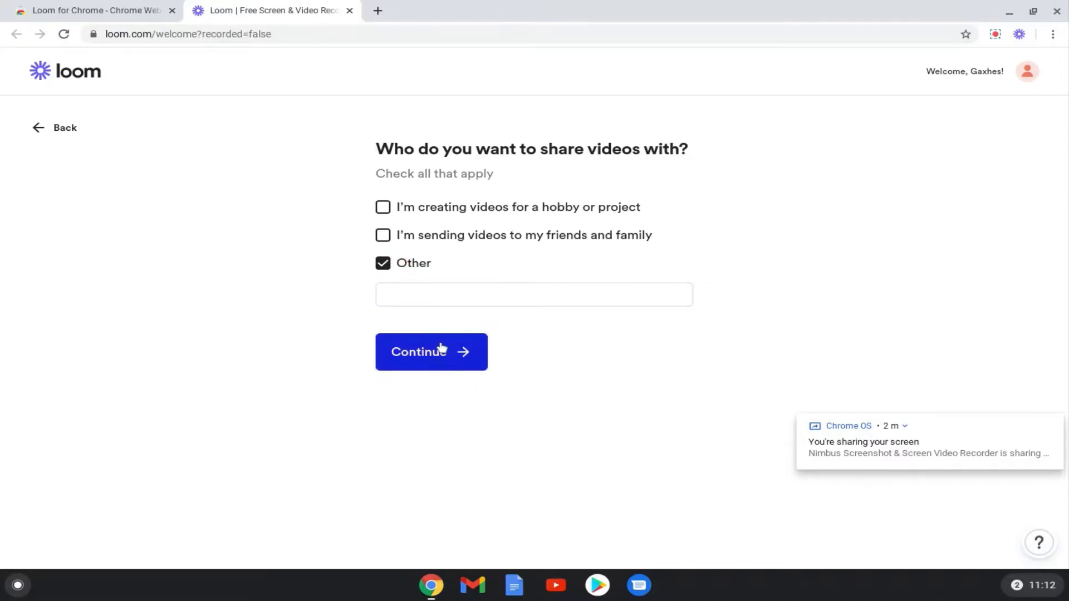
{"action": "left_click", "coordinate": [431, 351]}
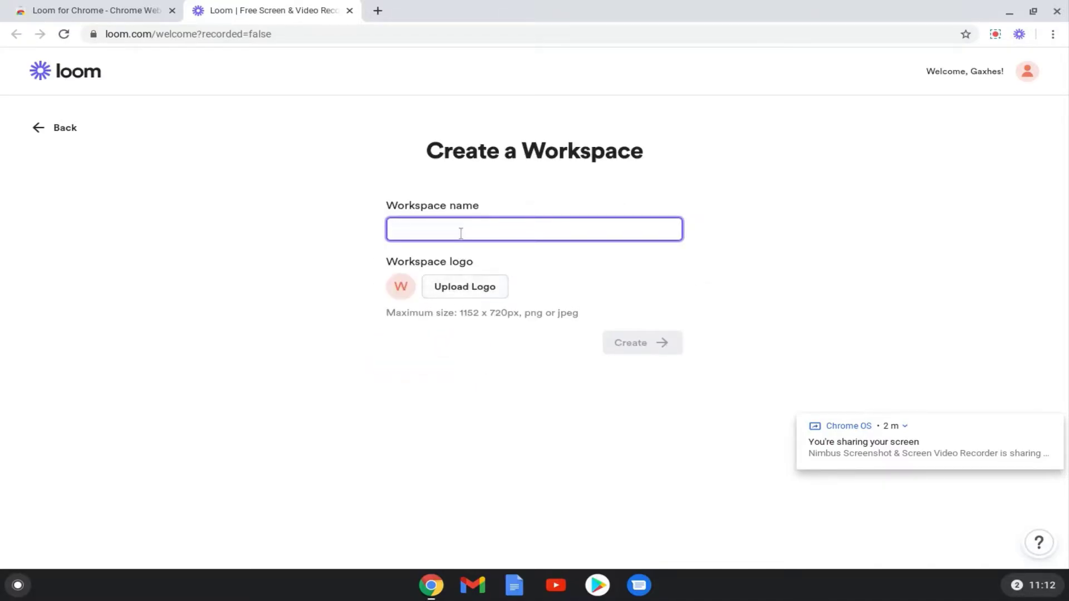
{"action": "mouse_move", "coordinate": [488, 263]}
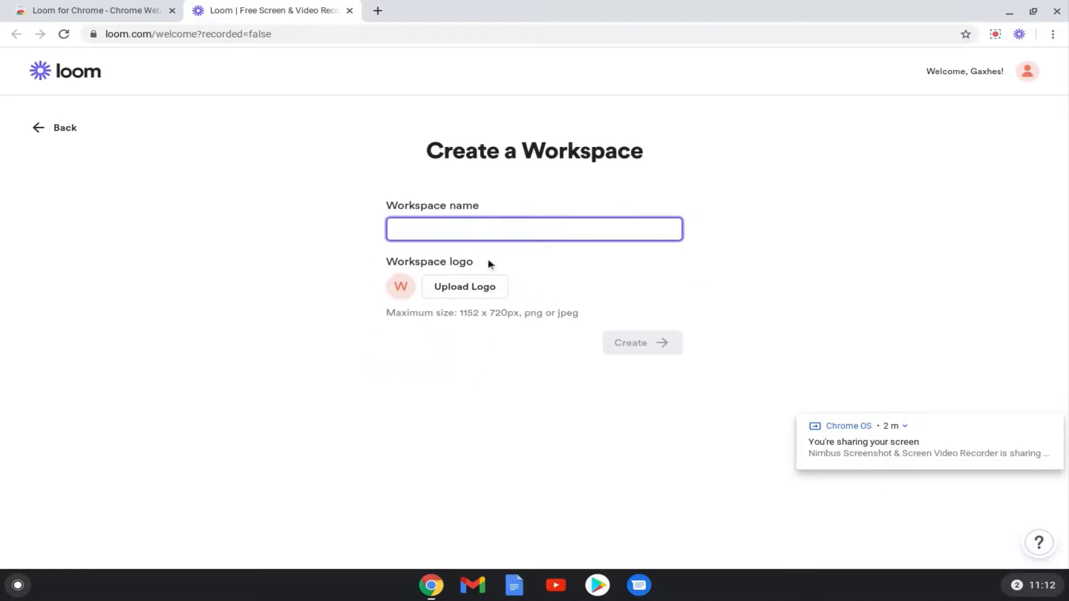
{"action": "type", "text": "How To Tut"}
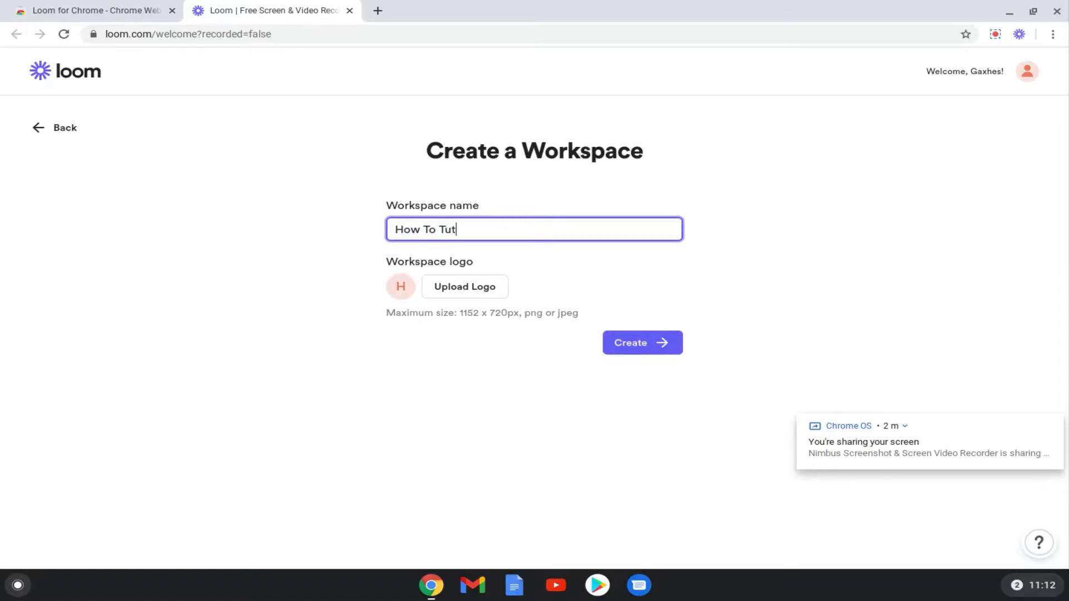
{"action": "left_click", "coordinate": [641, 342]}
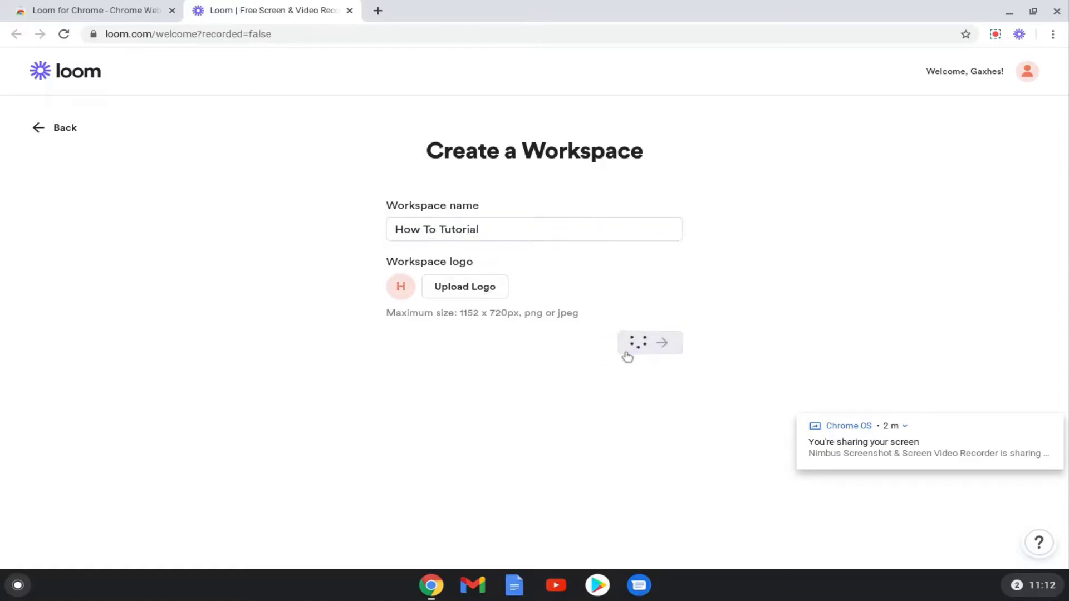
{"action": "left_click", "coordinate": [660, 343]}
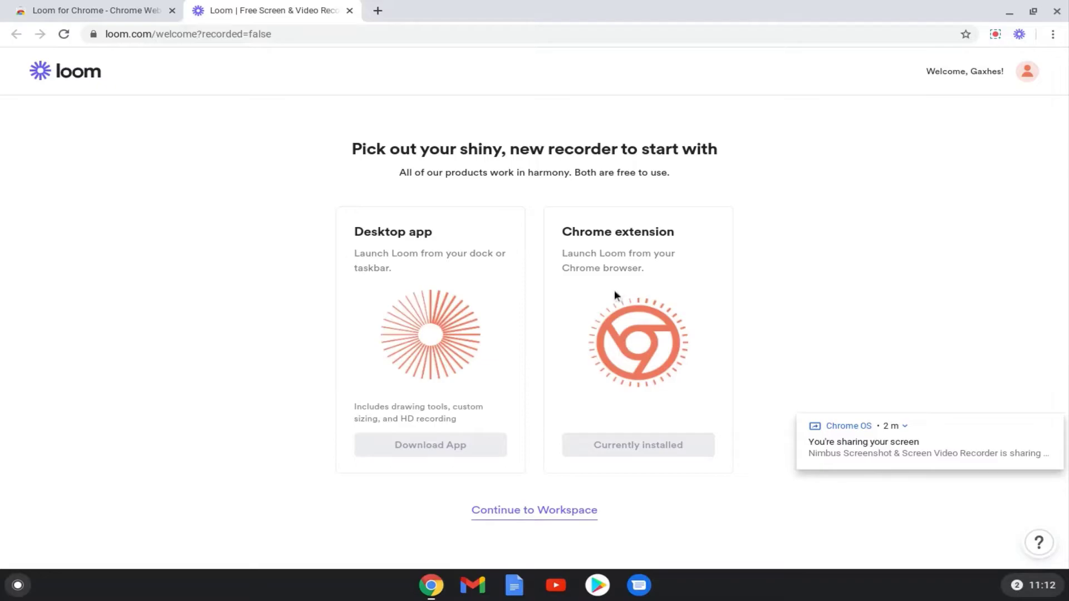
{"action": "mouse_move", "coordinate": [437, 343]}
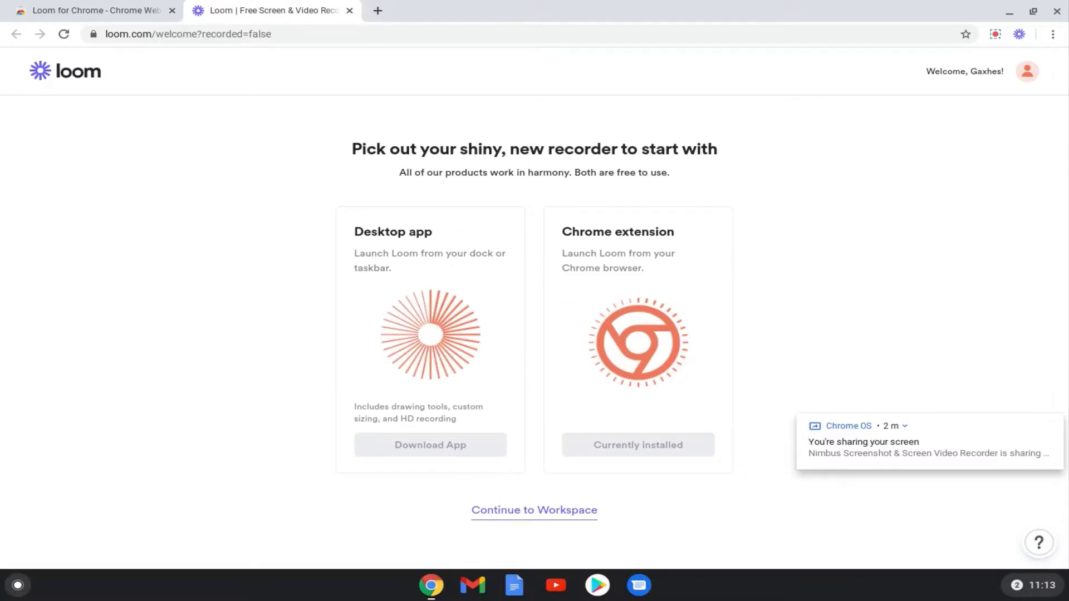
Skip the desktop app and continue to the workspace's Personal Library.
{"action": "left_click", "coordinate": [534, 510]}
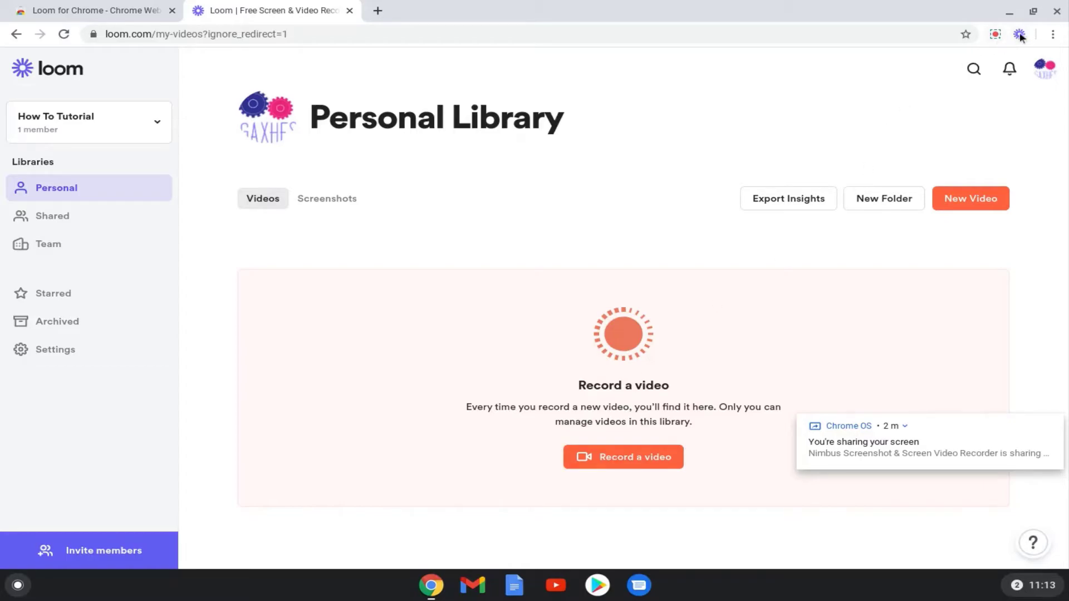
Open the Loom recorder panel and allow microphone access.
{"action": "left_click", "coordinate": [1020, 34]}
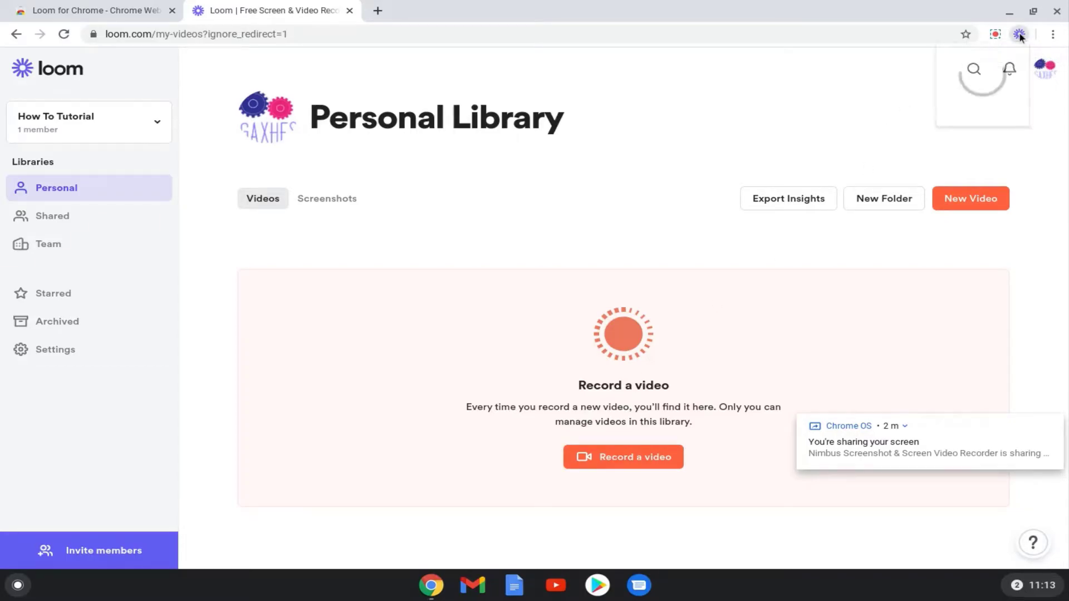
{"action": "left_click", "coordinate": [623, 457]}
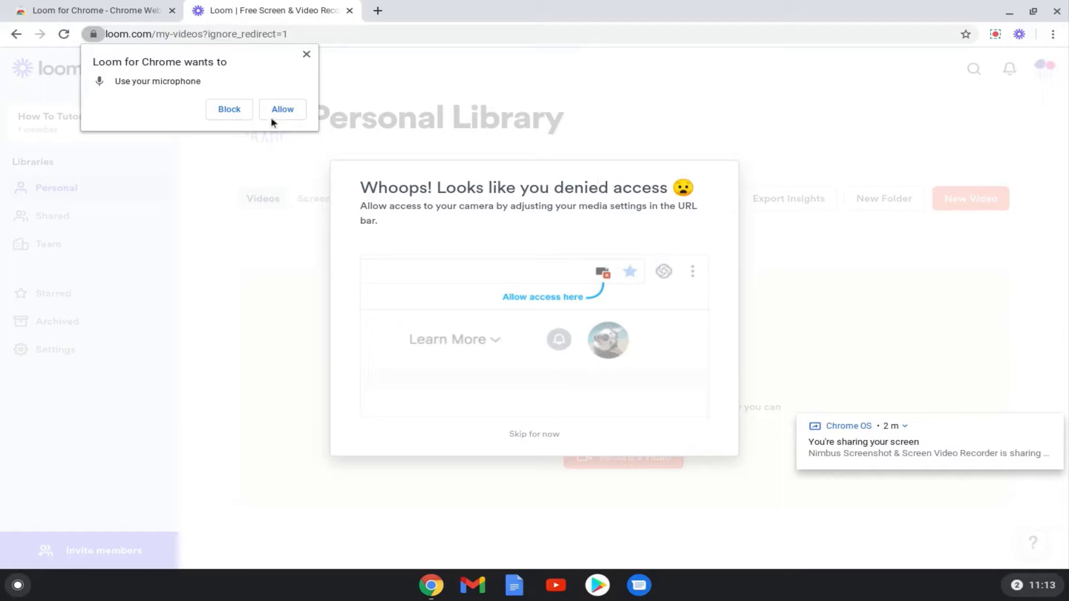
{"action": "left_click", "coordinate": [1019, 34]}
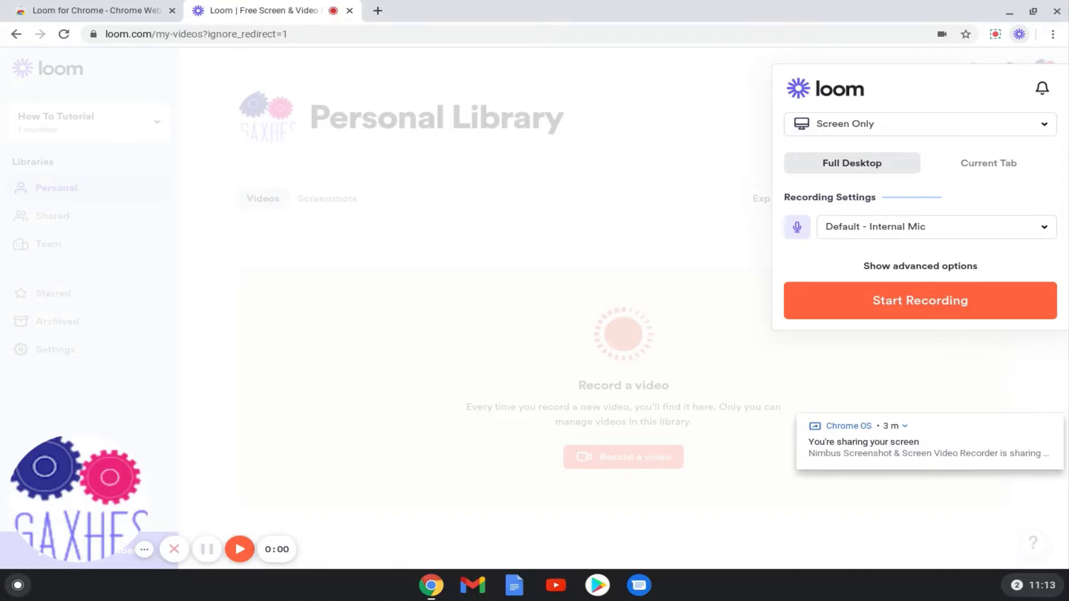
{"action": "mouse_move", "coordinate": [940, 108]}
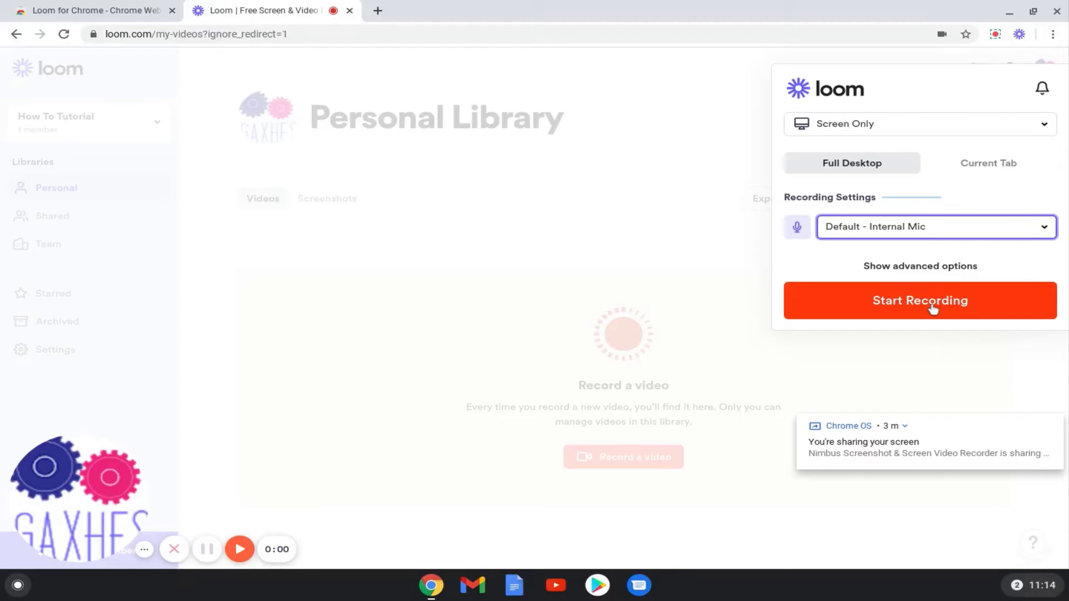
Start a Loom recording that shares Your Entire Screen.
{"action": "left_click", "coordinate": [919, 300]}
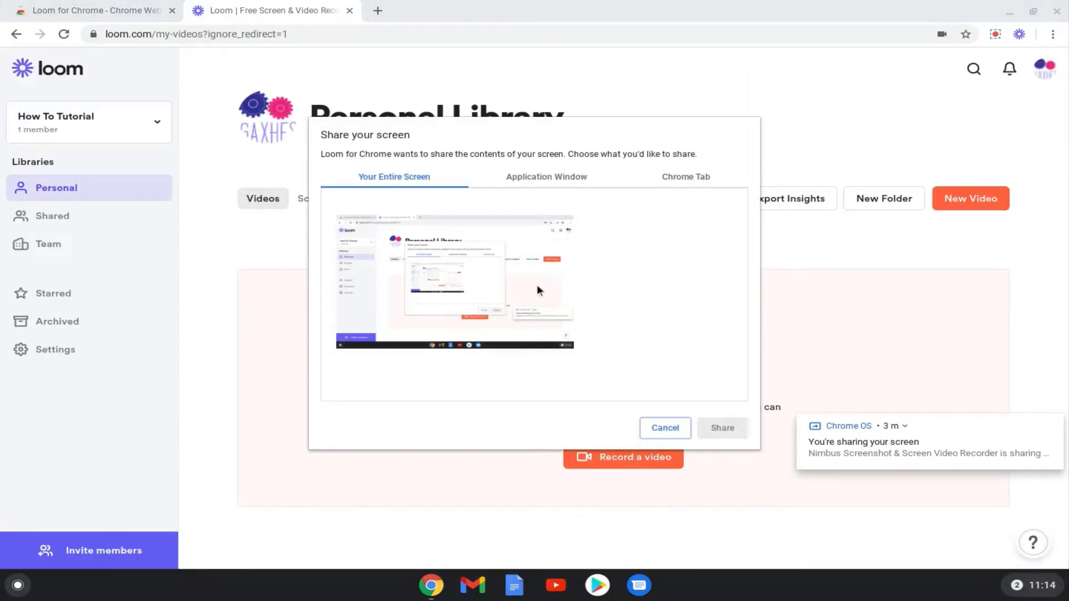
{"action": "left_click", "coordinate": [454, 282]}
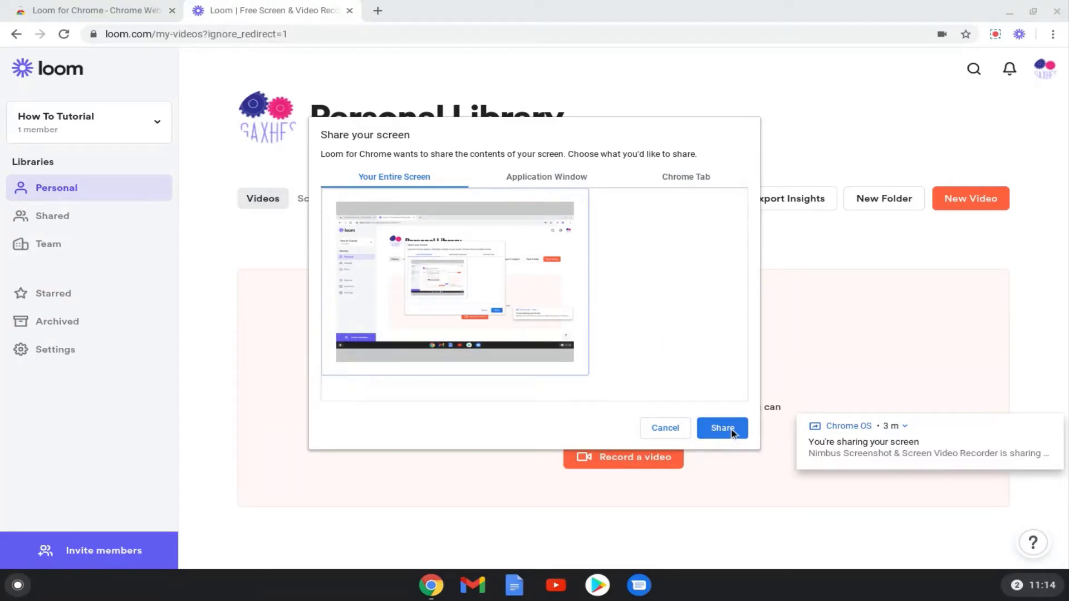
{"action": "left_click", "coordinate": [720, 428]}
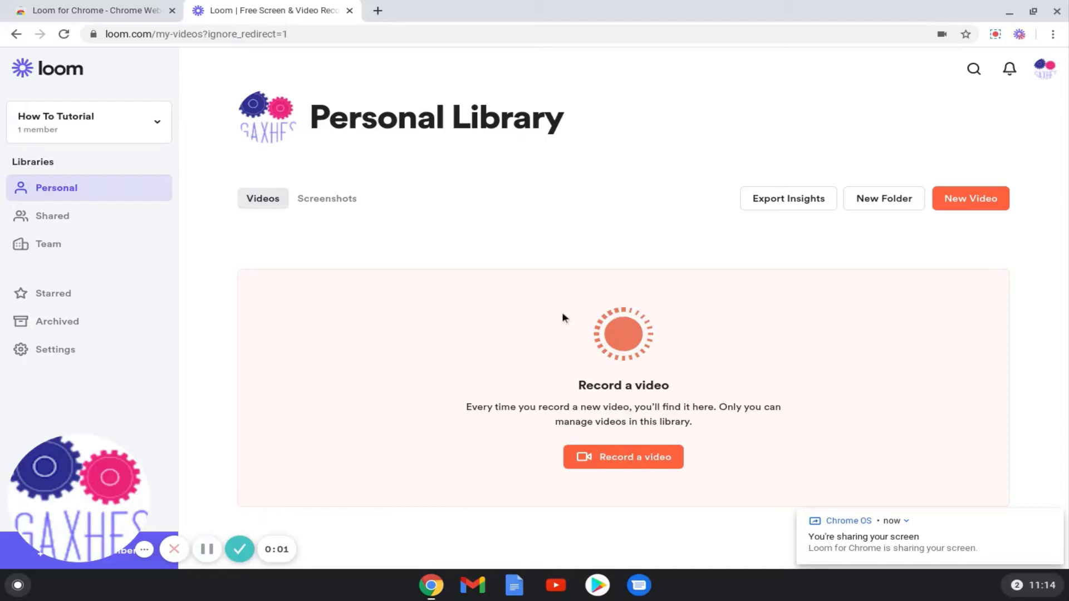
While recording, switch to the Chrome Web Store tab and back to the Loom library.
{"action": "left_click", "coordinate": [95, 10]}
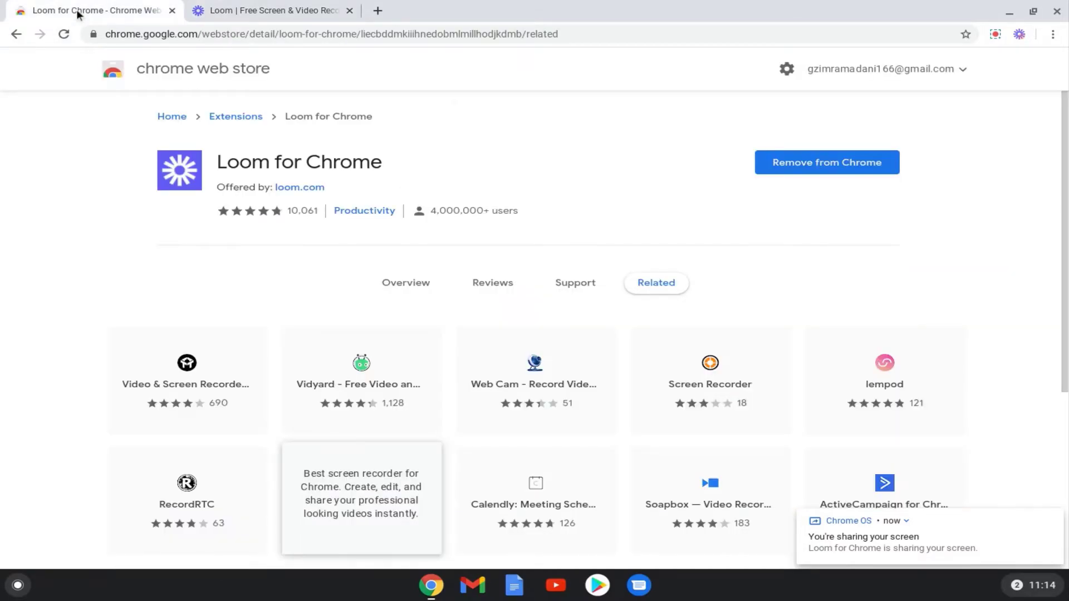
{"action": "left_click", "coordinate": [273, 10]}
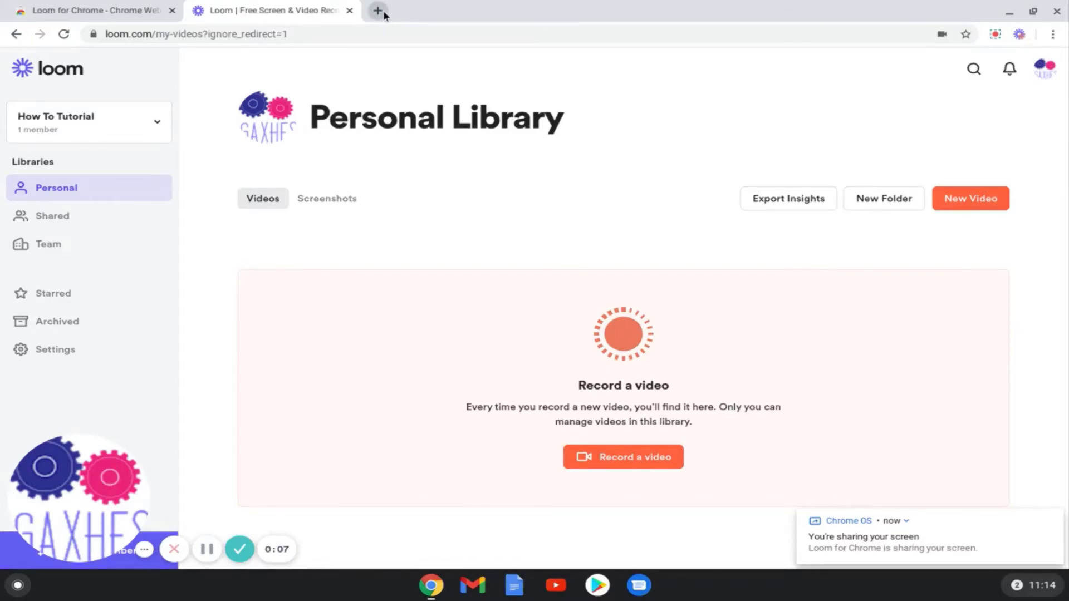
{"action": "mouse_move", "coordinate": [377, 11]}
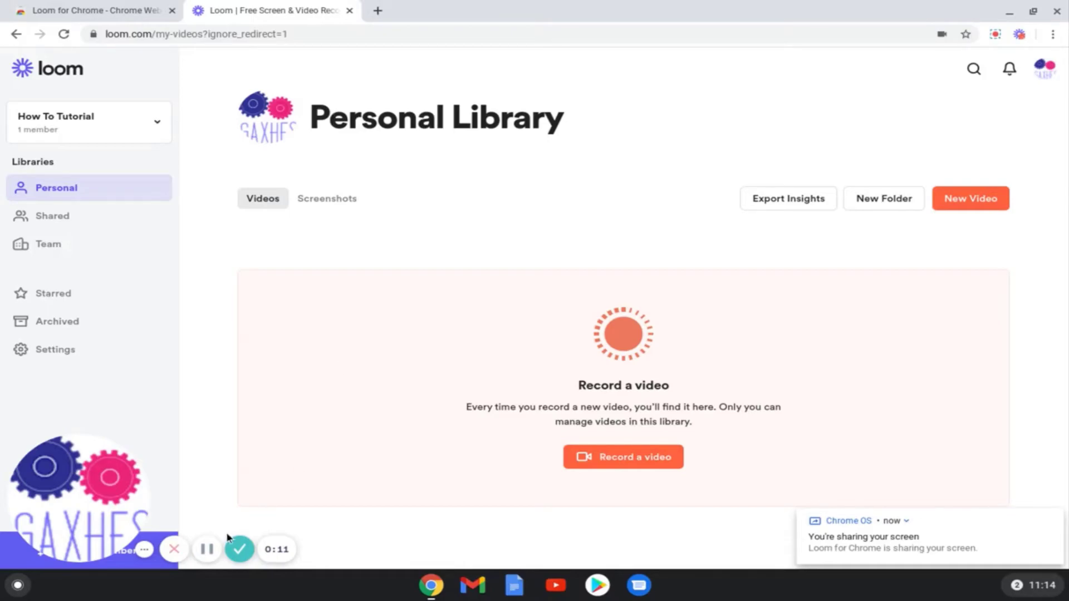
{"action": "mouse_move", "coordinate": [174, 549]}
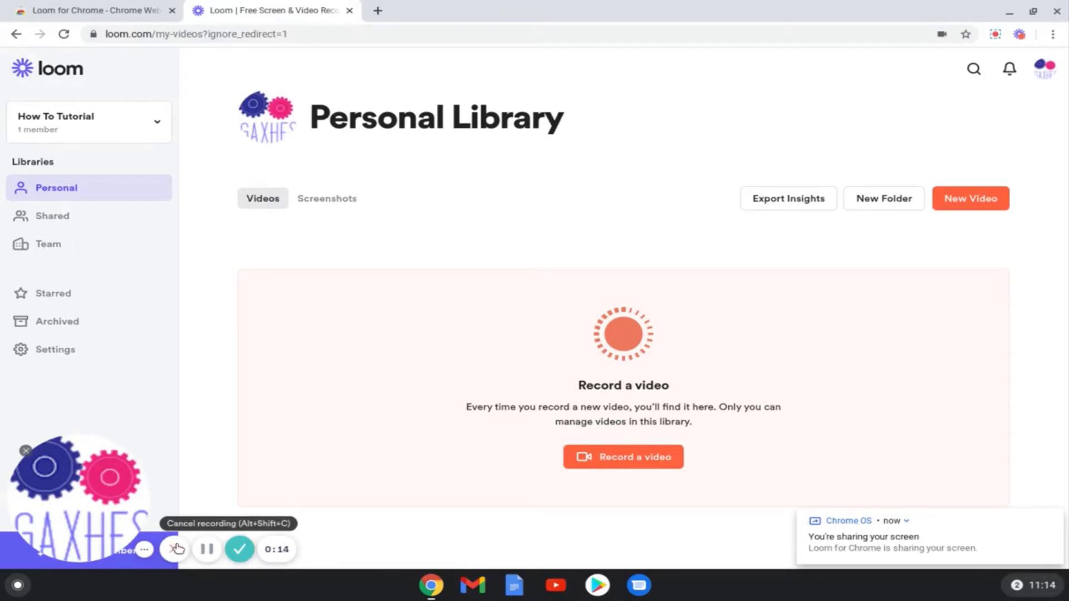
{"action": "mouse_move", "coordinate": [239, 549]}
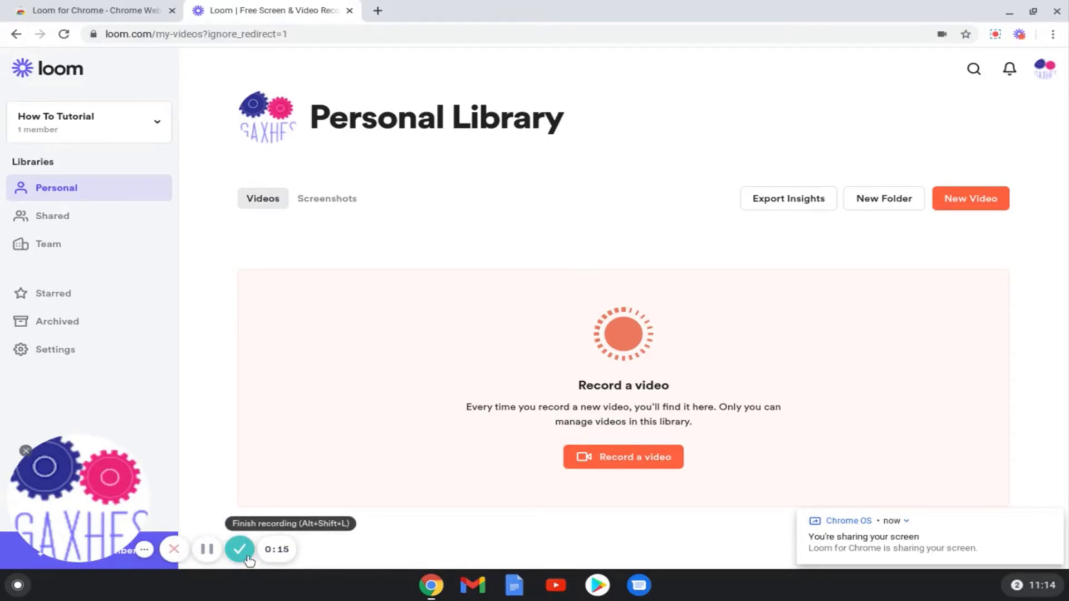
Stop the recording and start playing the 18-second video on its page.
{"action": "left_click", "coordinate": [240, 549]}
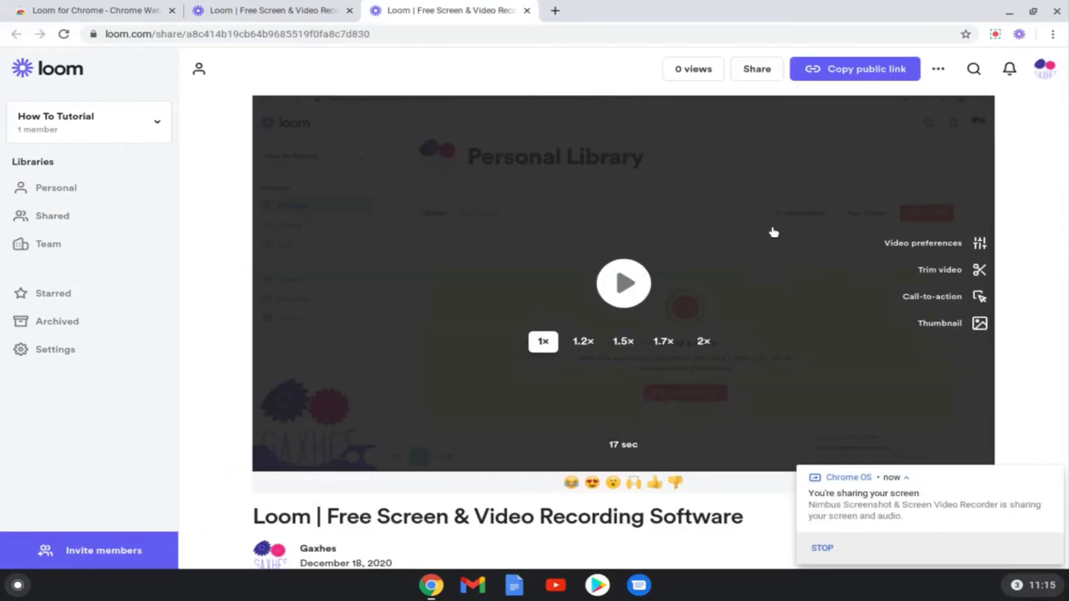
{"action": "mouse_move", "coordinate": [695, 6]}
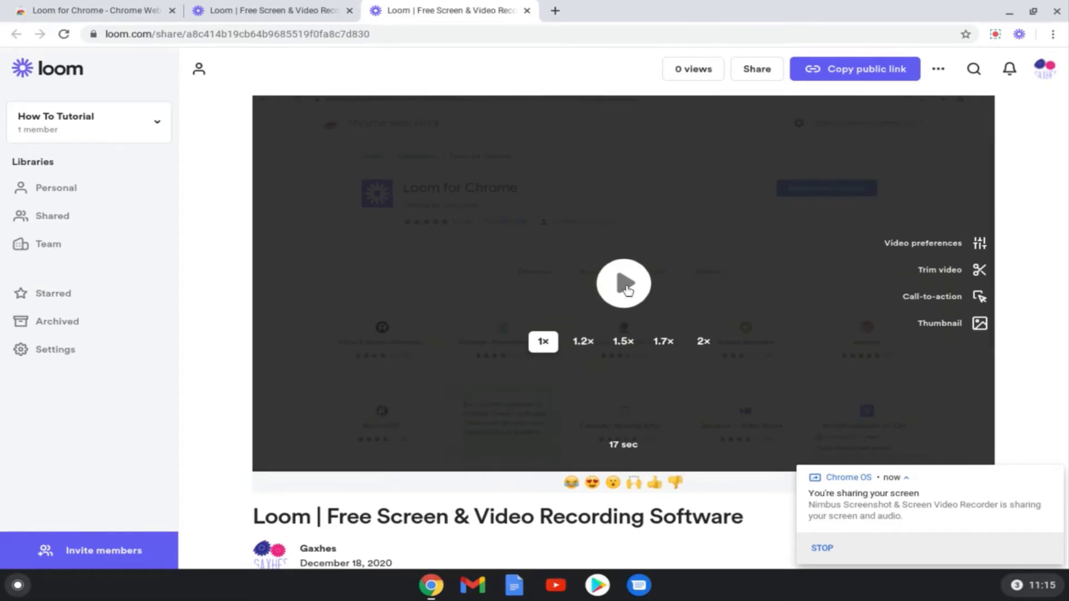
{"action": "left_click", "coordinate": [623, 284]}
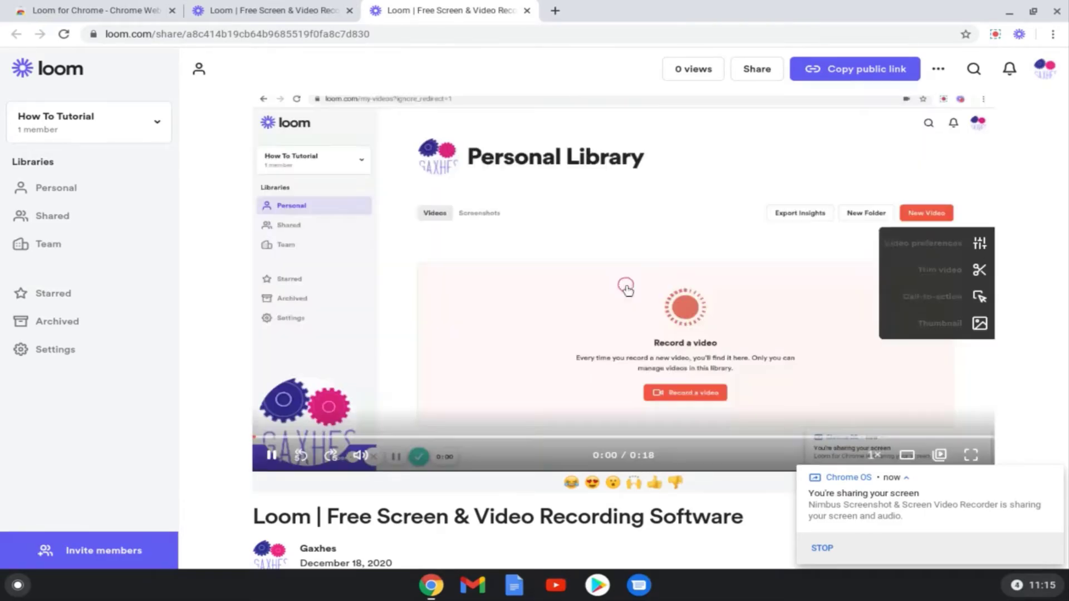